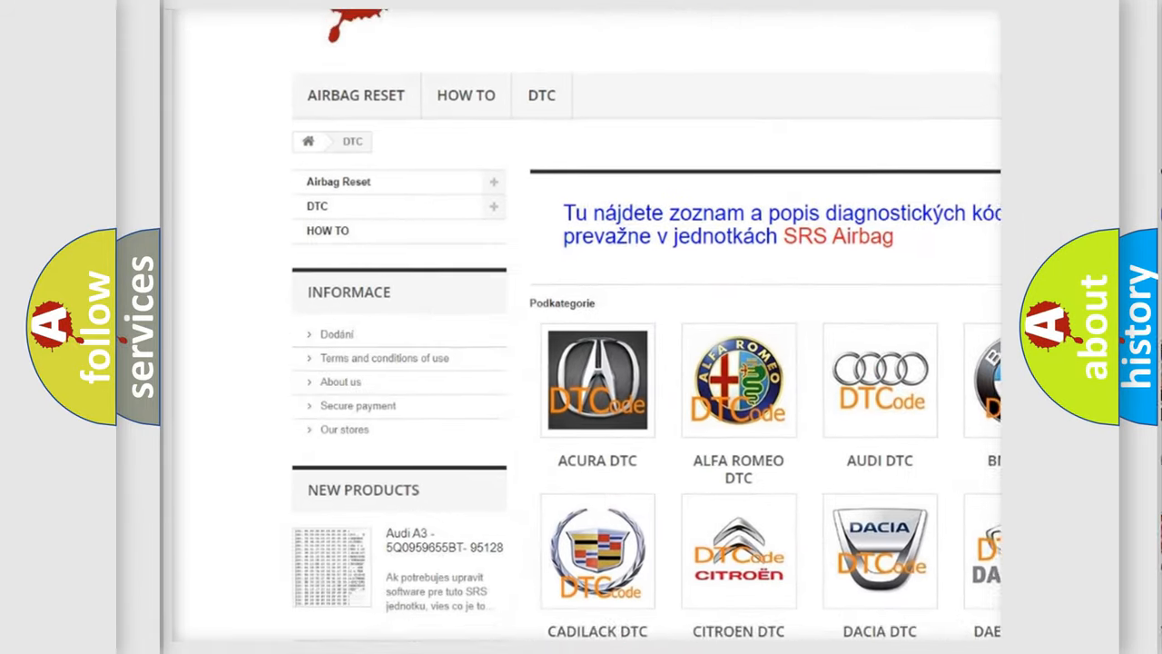
Step: Scroll down through the B-series trouble code list, then back up
scroll(down, 3)
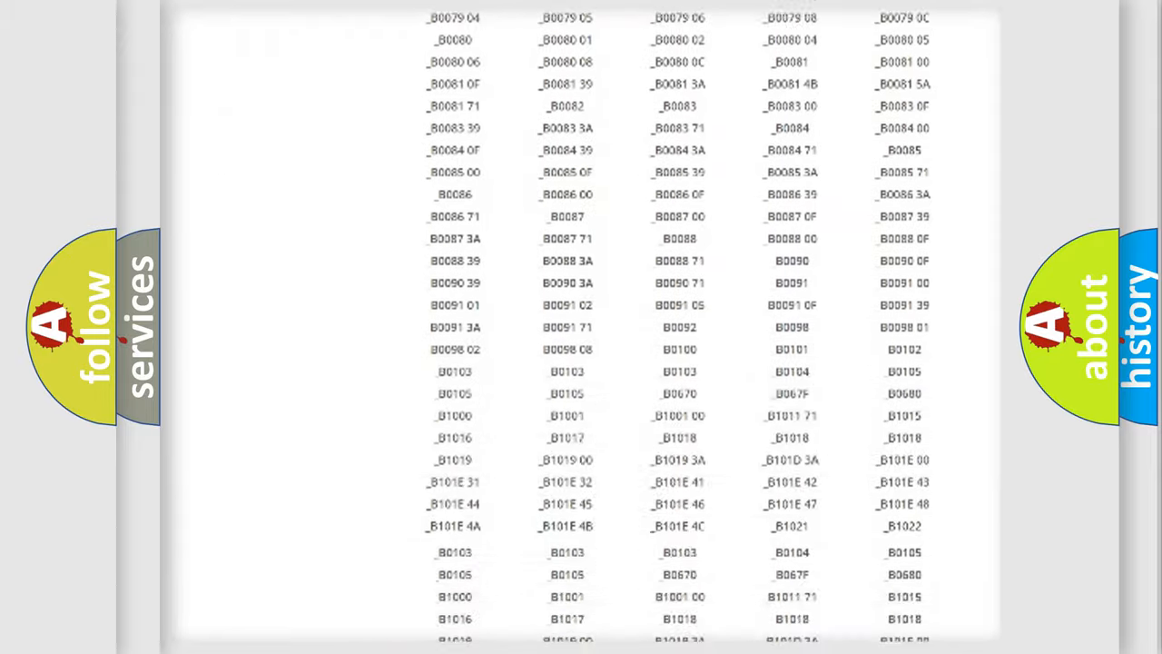
scroll(up, 3)
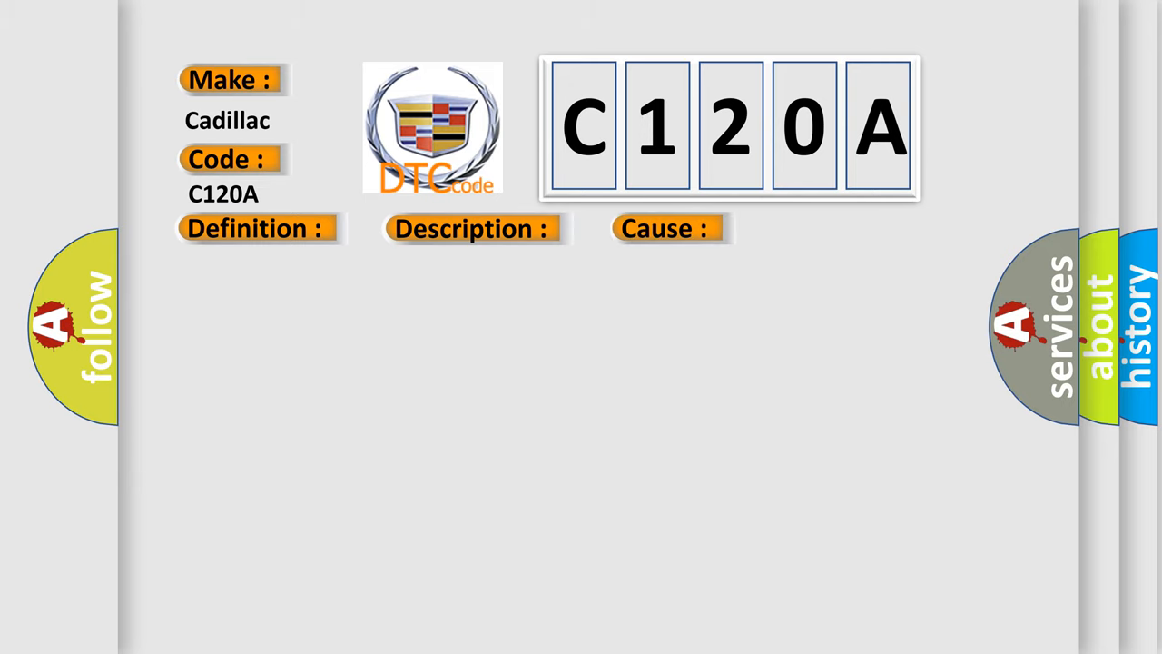
Step: Reveal the C120A causes, including internal sensor failure and unachieved boost pressure
click(255, 228)
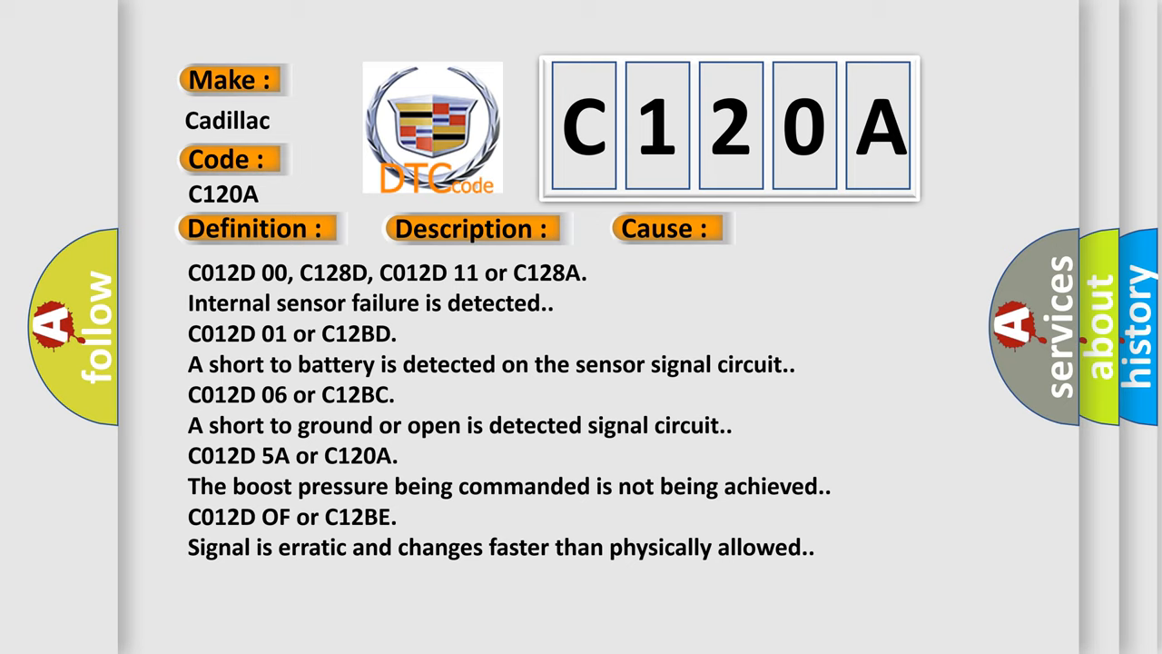